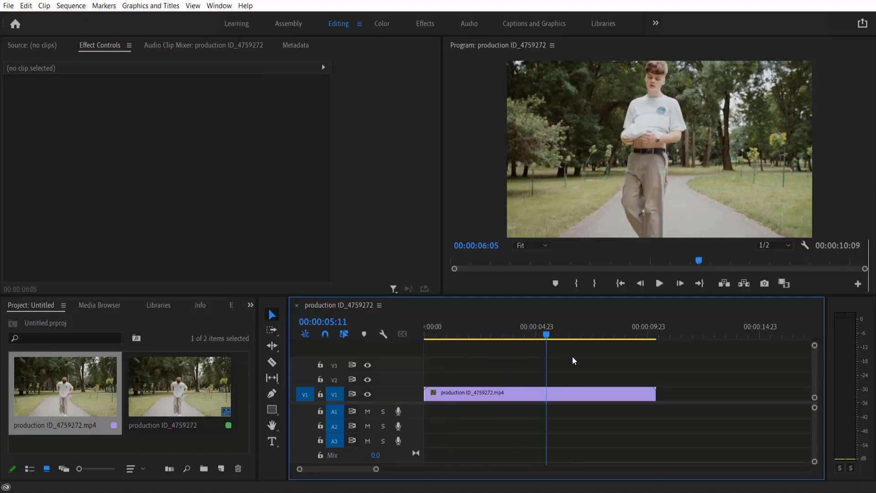
Zoom into the timeline, park the playhead at 00:00:02:17 and pick the Razor tool
{"action": "left_click", "coordinate": [504, 334]}
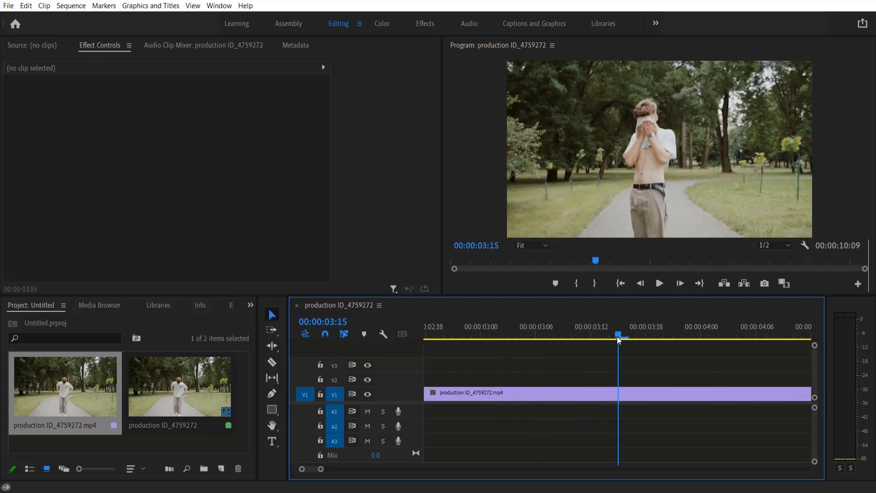
{"action": "left_click", "coordinate": [443, 335]}
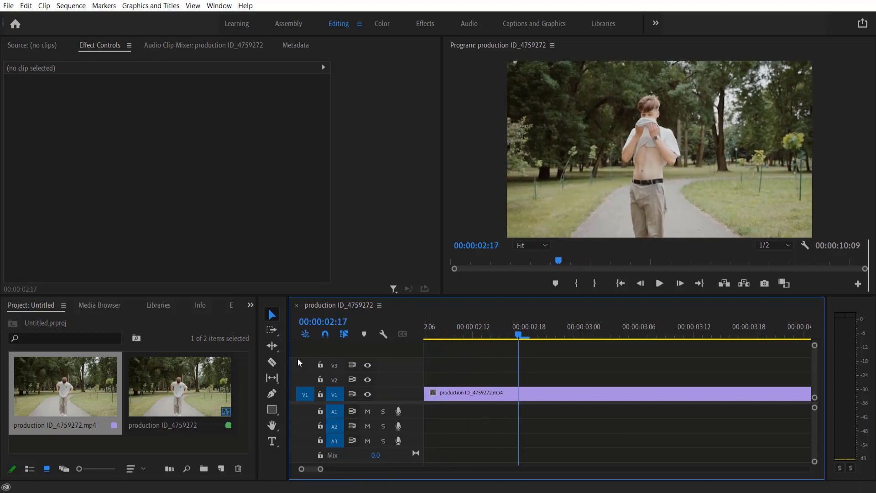
{"action": "left_click", "coordinate": [272, 362]}
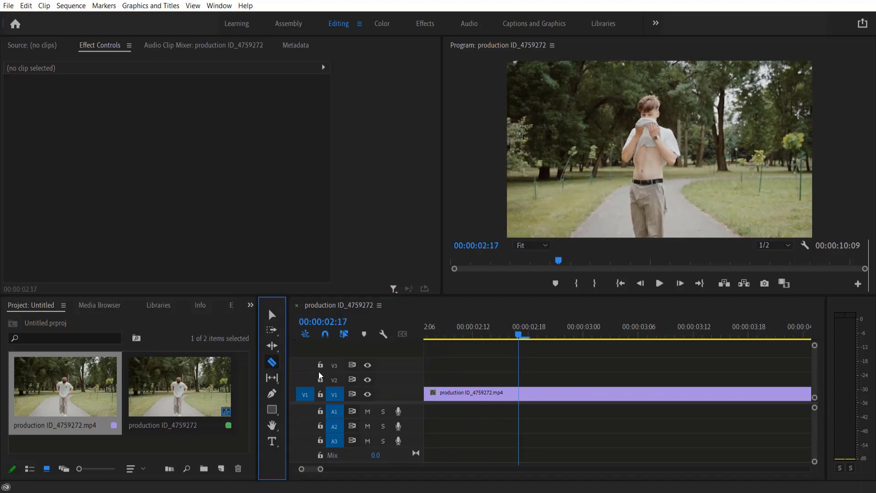
Razor-cut the park clip at two points, the second near 00:00:03:12
{"action": "left_click", "coordinate": [519, 392]}
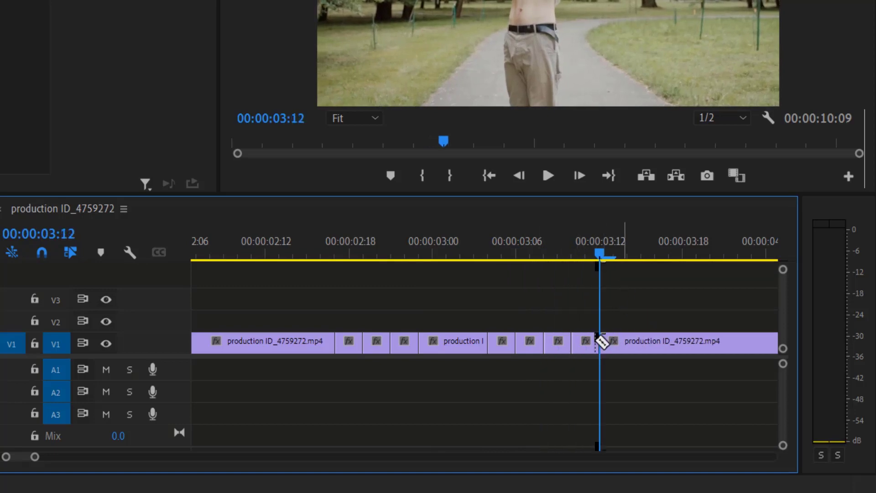
{"action": "left_click", "coordinate": [403, 343]}
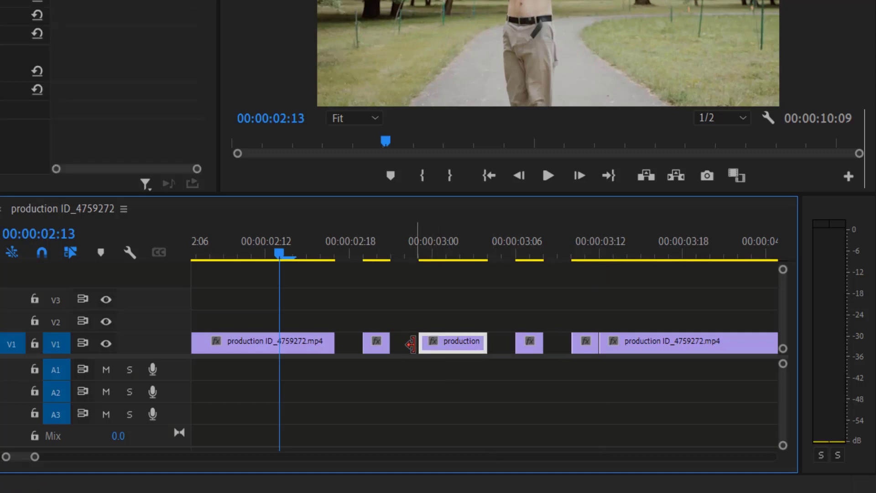
Alt-drag the piece at 00:00:03:00 from V1 onto V2 as a copy
{"action": "left_click_drag", "start_coordinate": [453, 342], "coordinate": [447, 343]}
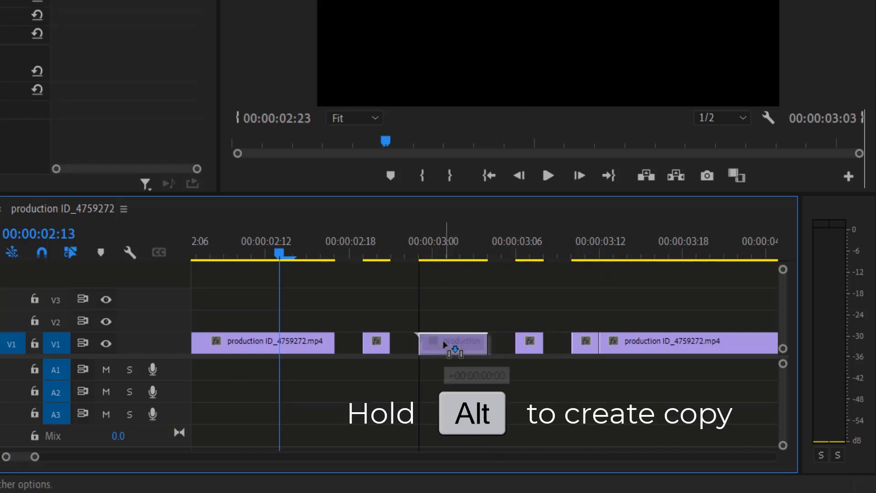
{"action": "left_click_drag", "start_coordinate": [452, 342], "coordinate": [452, 319]}
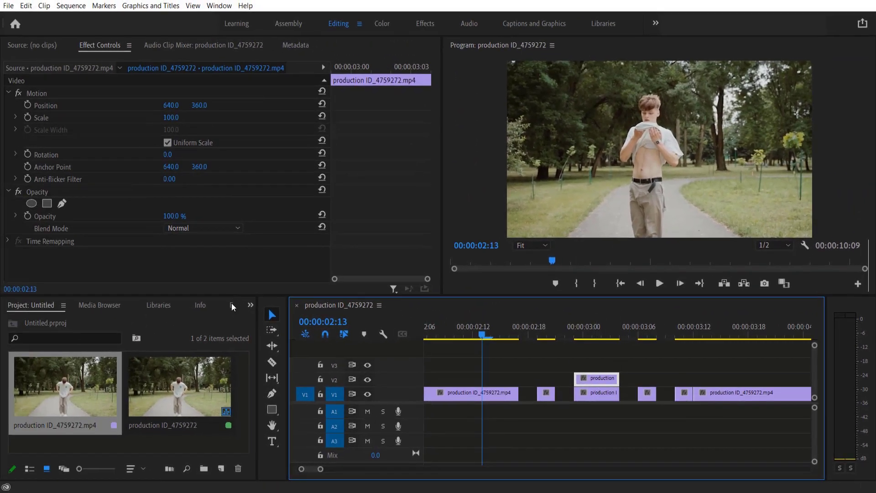
Apply Turbulent Displace to the V2 copy using Horizontal Displacement
{"action": "left_click", "coordinate": [231, 305]}
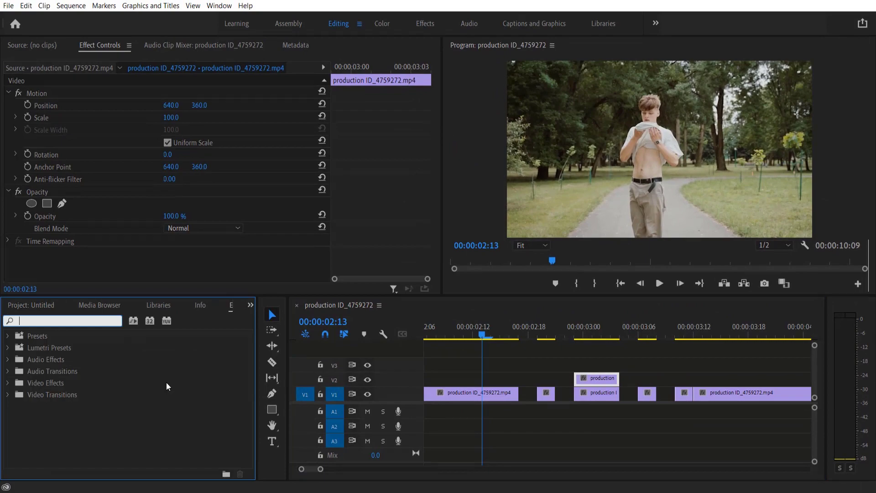
{"action": "type", "text": "tur"}
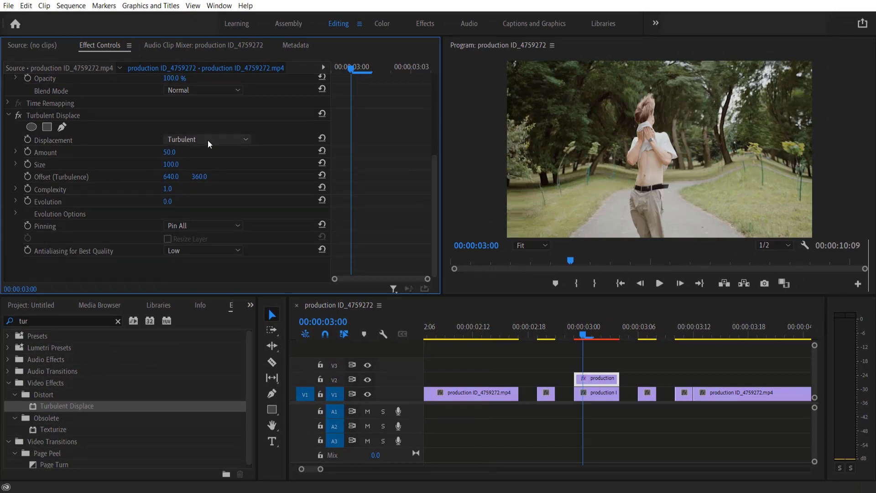
{"action": "left_click", "coordinate": [206, 139]}
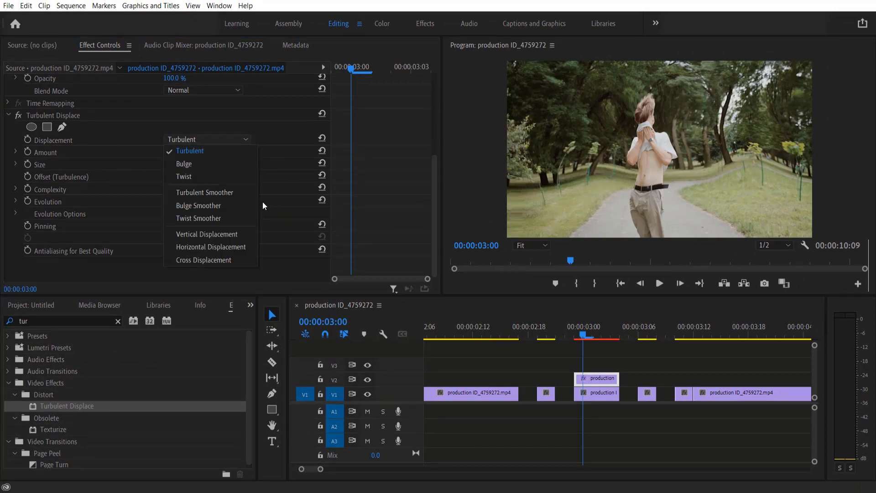
{"action": "left_click", "coordinate": [211, 247]}
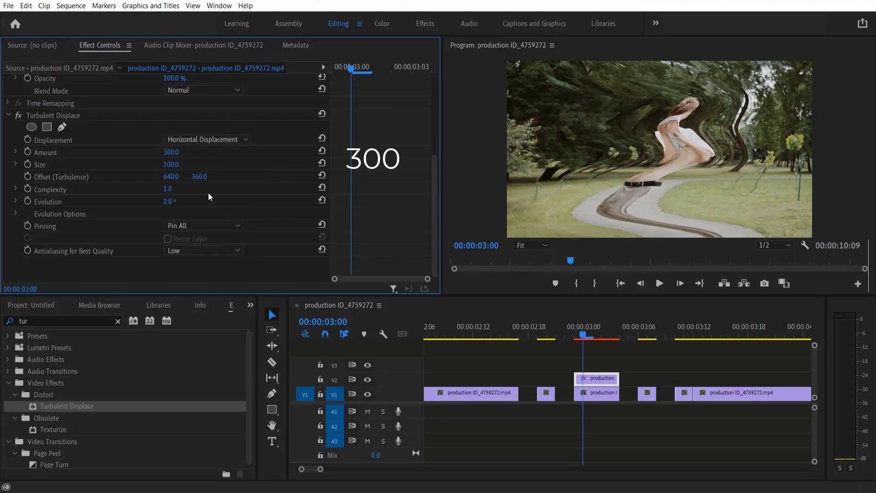
Set Complexity 10, Size 2.0, Opacity 50% and Scale 120 on the overlay
{"action": "type", "text": "10"}
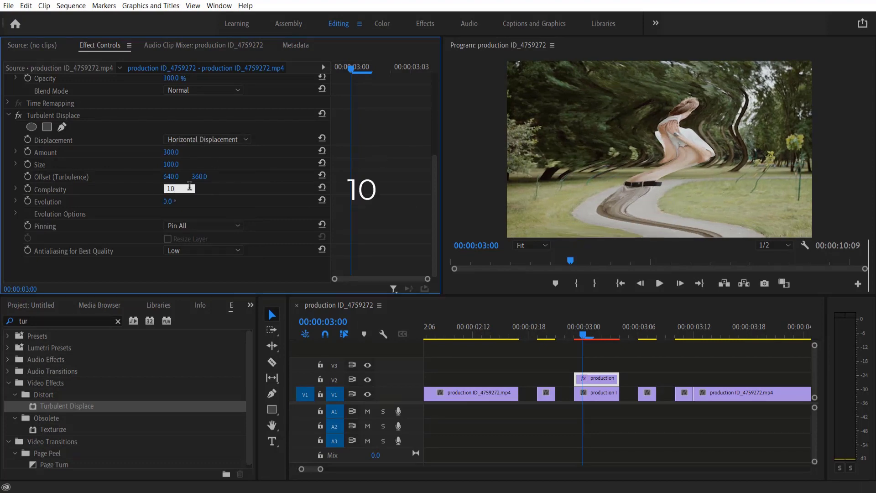
{"action": "type", "text": "2.0"}
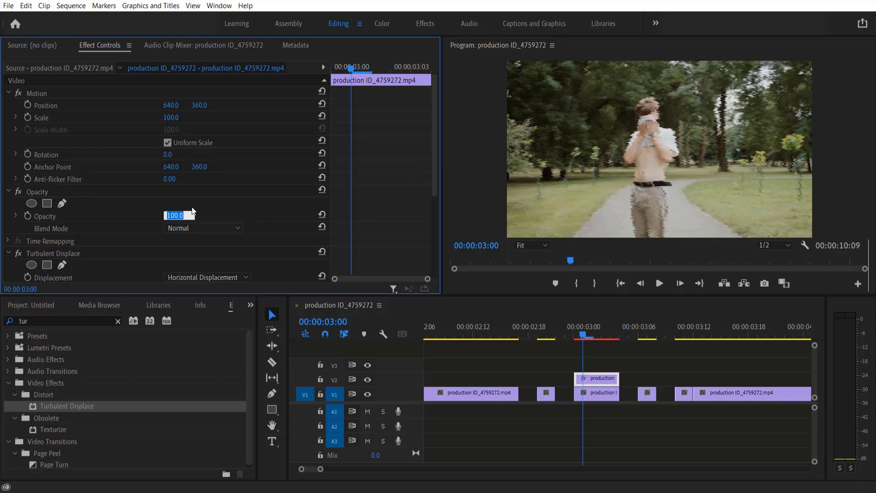
{"action": "type", "text": "50"}
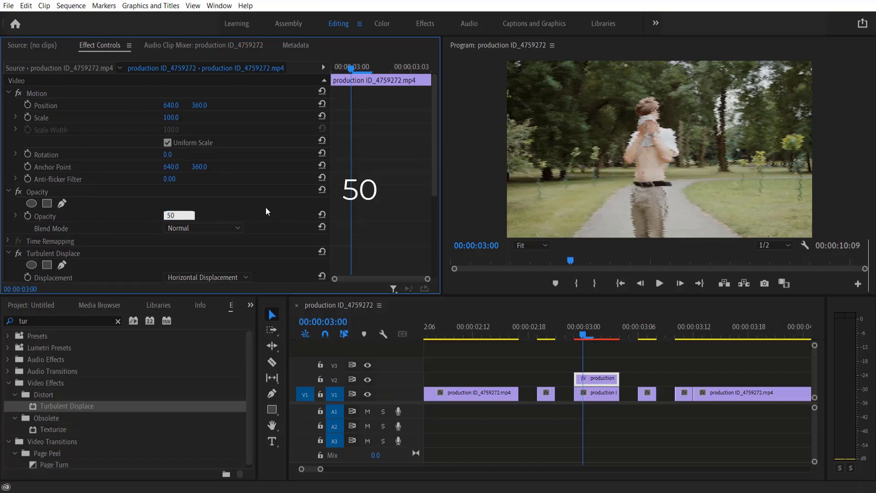
{"action": "left_click", "coordinate": [173, 117]}
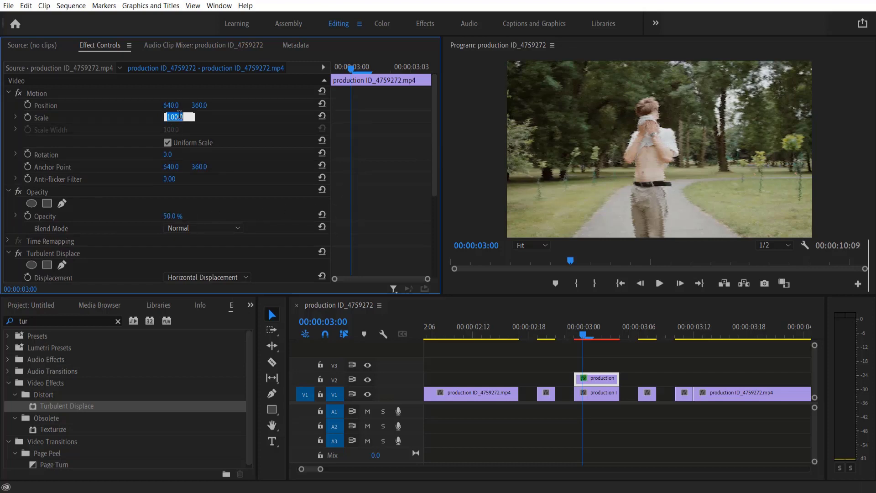
{"action": "type", "text": "120"}
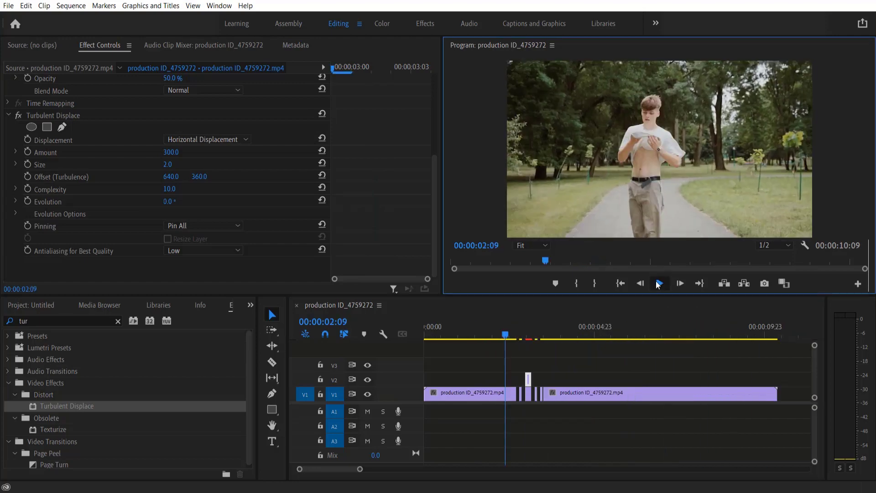
Preview the glitch, then search Effects for 'arith' to add Arithmetic
{"action": "left_click", "coordinate": [658, 284]}
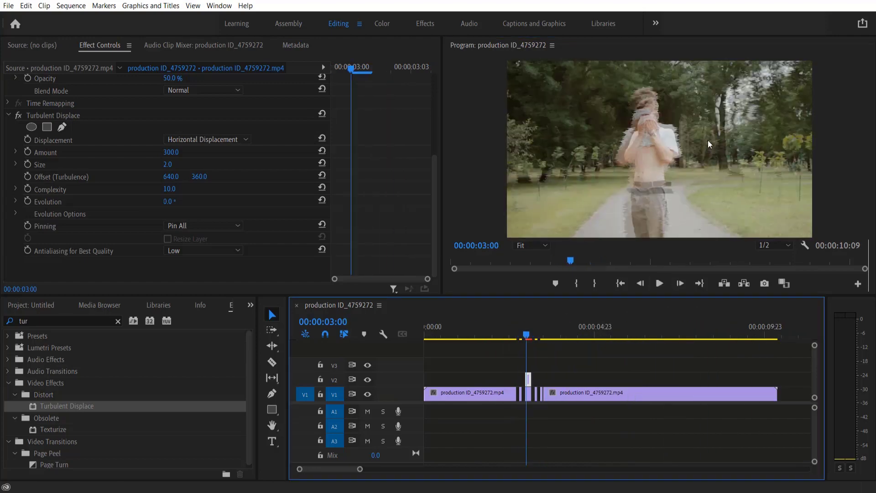
{"action": "mouse_move", "coordinate": [115, 303]}
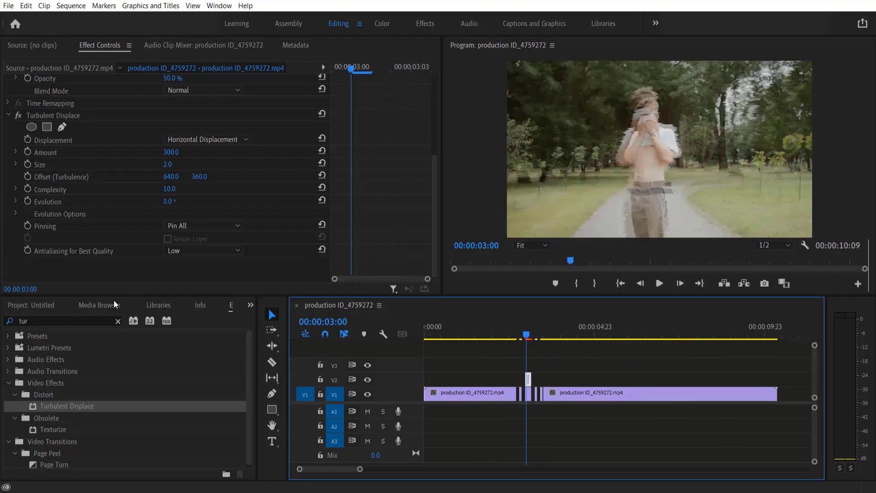
{"action": "key", "text": "Backspace"}
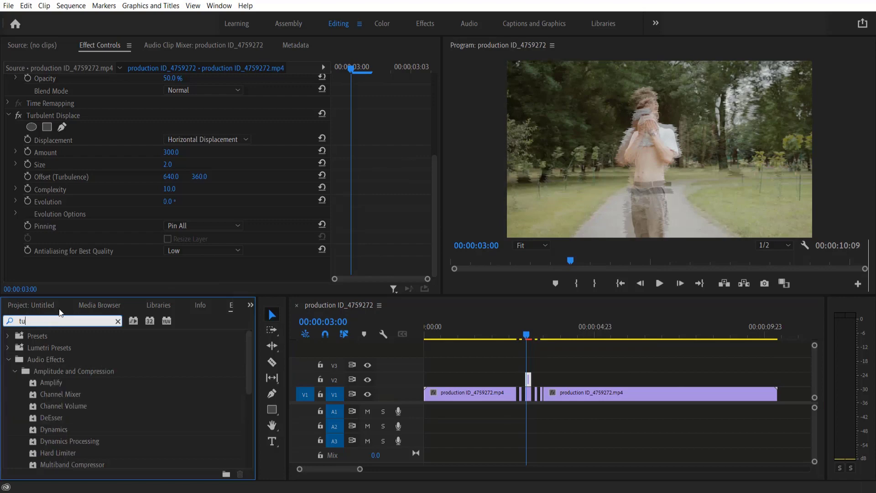
{"action": "type", "text": "a"}
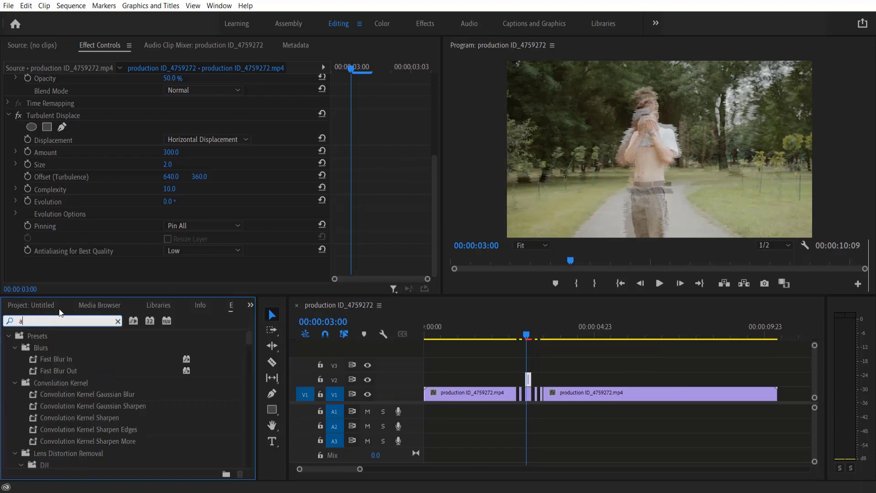
{"action": "type", "text": "arith"}
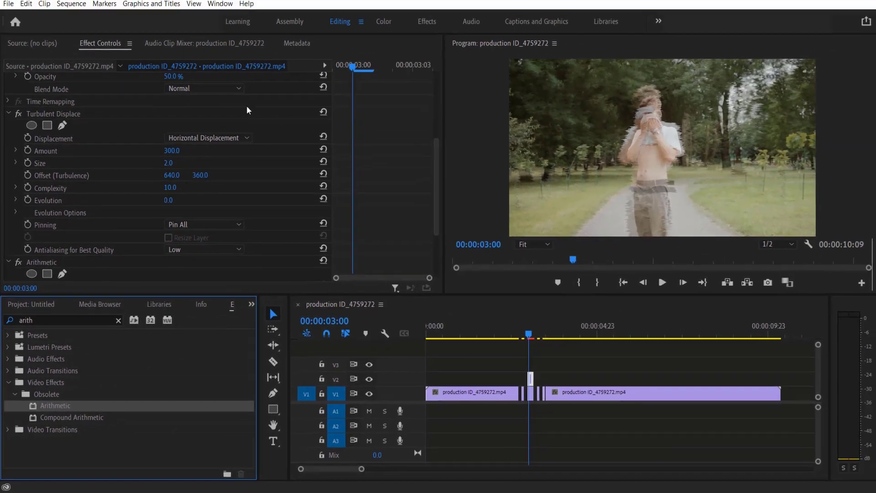
Give the Arithmetic effect the Xor operator and a Red Value of 300
{"action": "scroll", "scroll_direction": "down", "scroll_amount": 3}
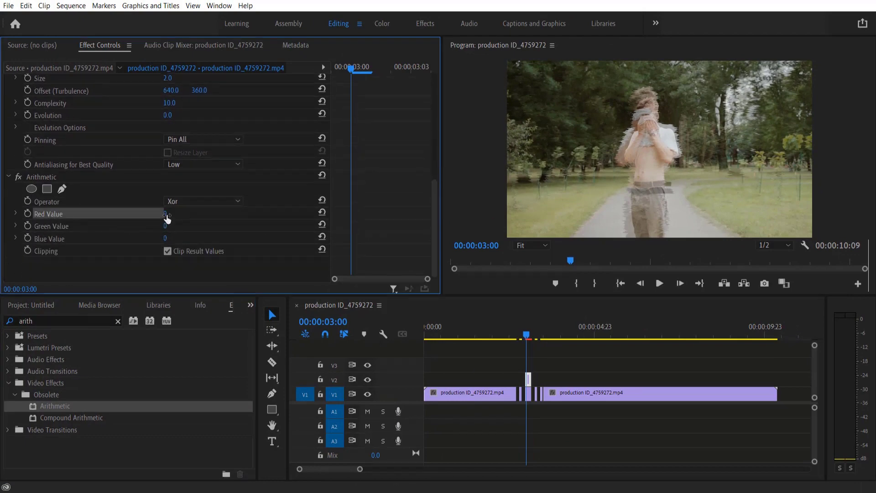
{"action": "type", "text": "300"}
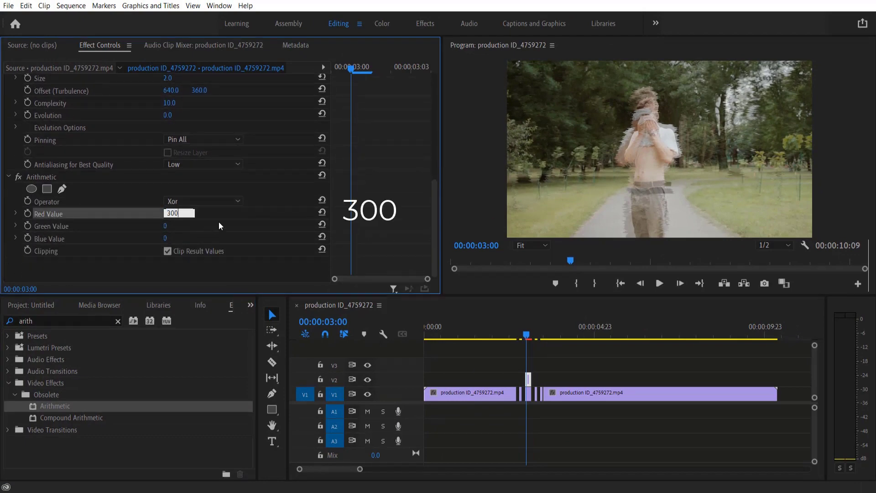
{"action": "left_click", "coordinate": [659, 283]}
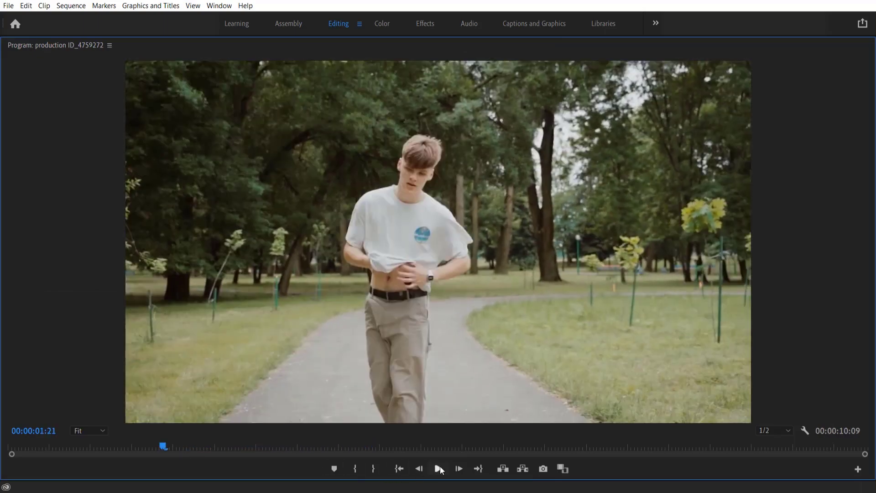
Play the finished glitch sequence in the maximized Program Monitor
{"action": "left_click", "coordinate": [439, 469]}
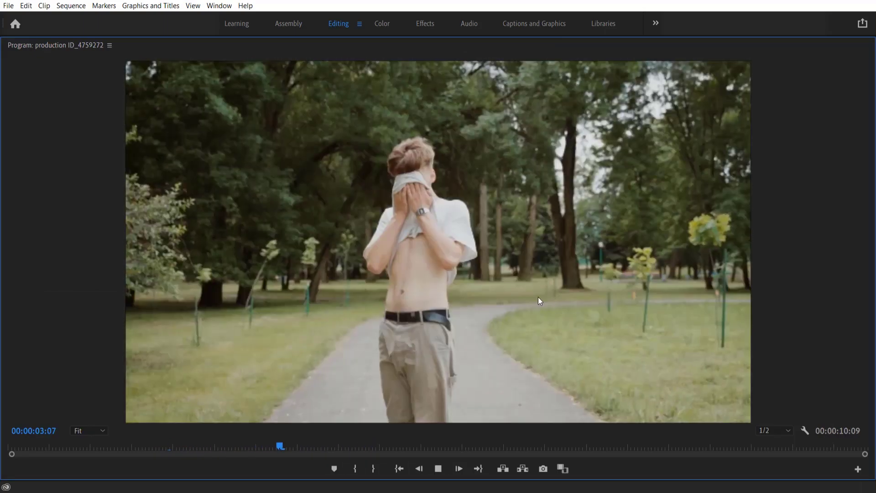